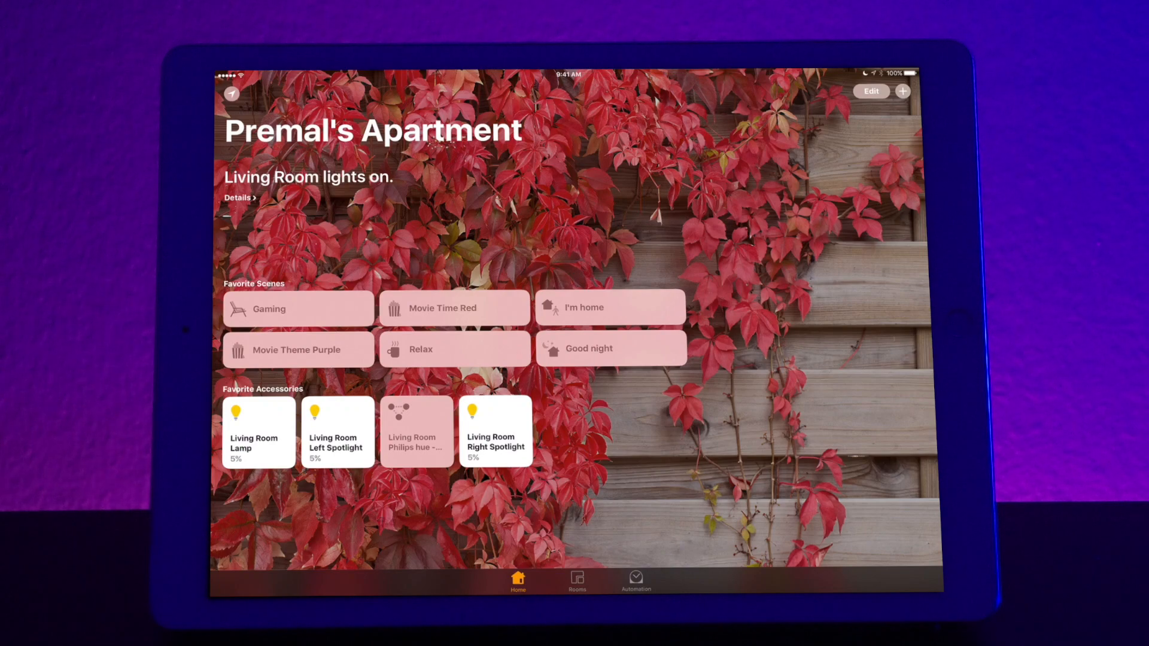
Step: Check the living room light status, go to the Living Room page and bring up the add options
{"action": "left_click", "coordinate": [237, 197]}
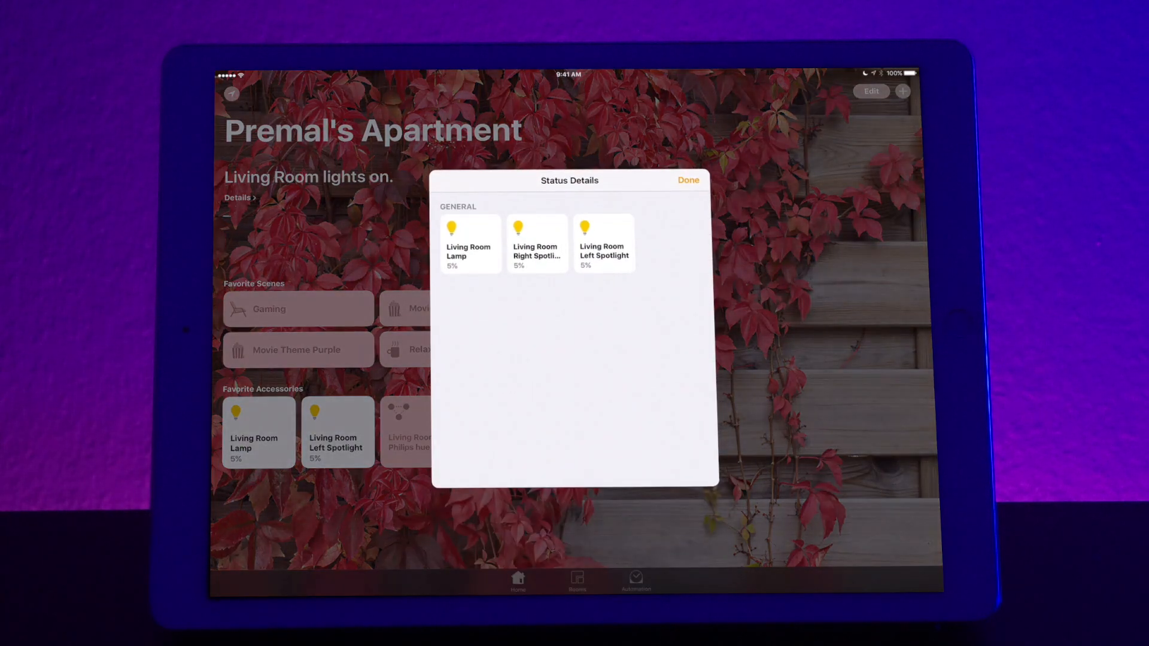
{"action": "left_click", "coordinate": [687, 181]}
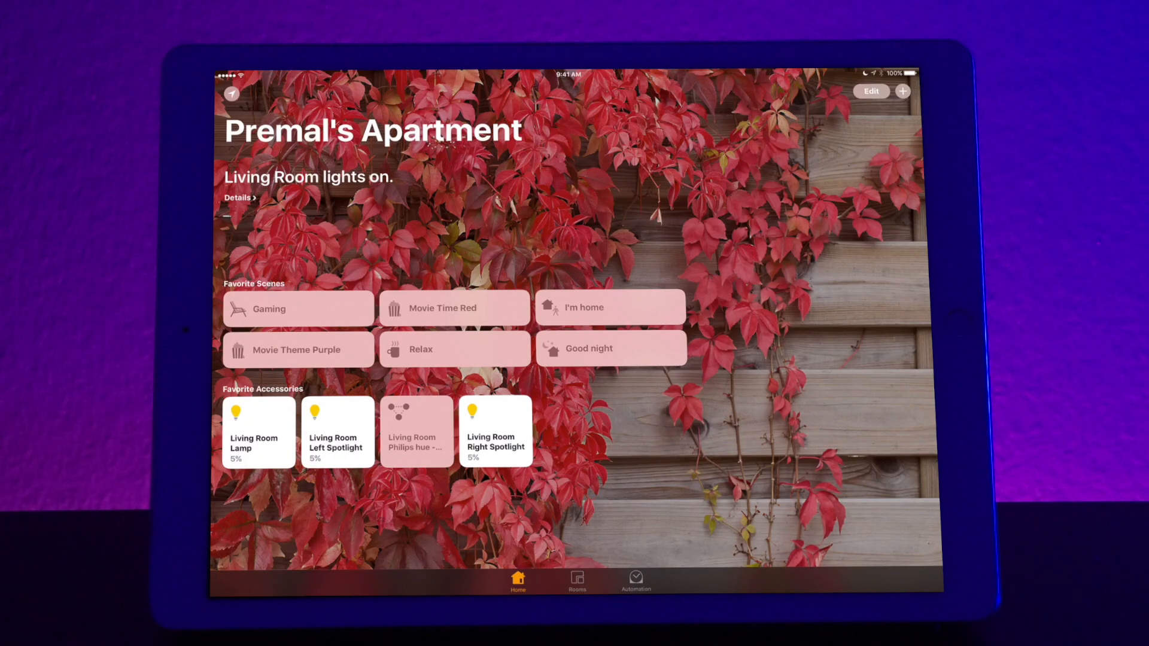
{"action": "left_click", "coordinate": [577, 579]}
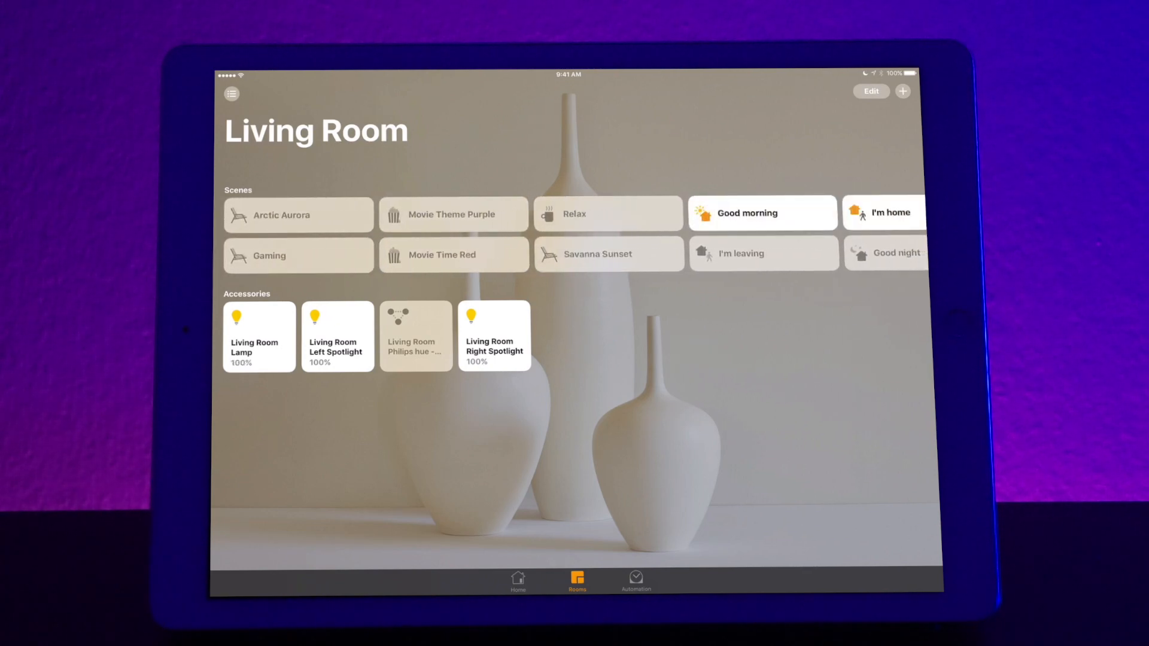
{"action": "left_click", "coordinate": [903, 91]}
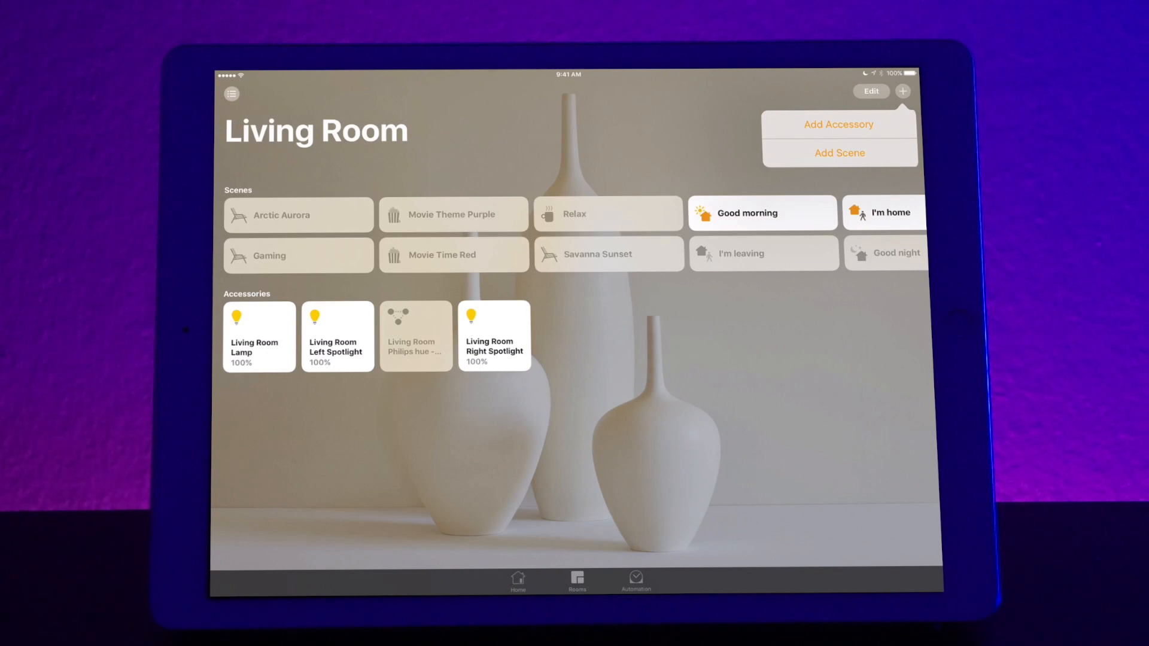
Step: Start a new scene and name it 'Sunset'
{"action": "left_click", "coordinate": [838, 153]}
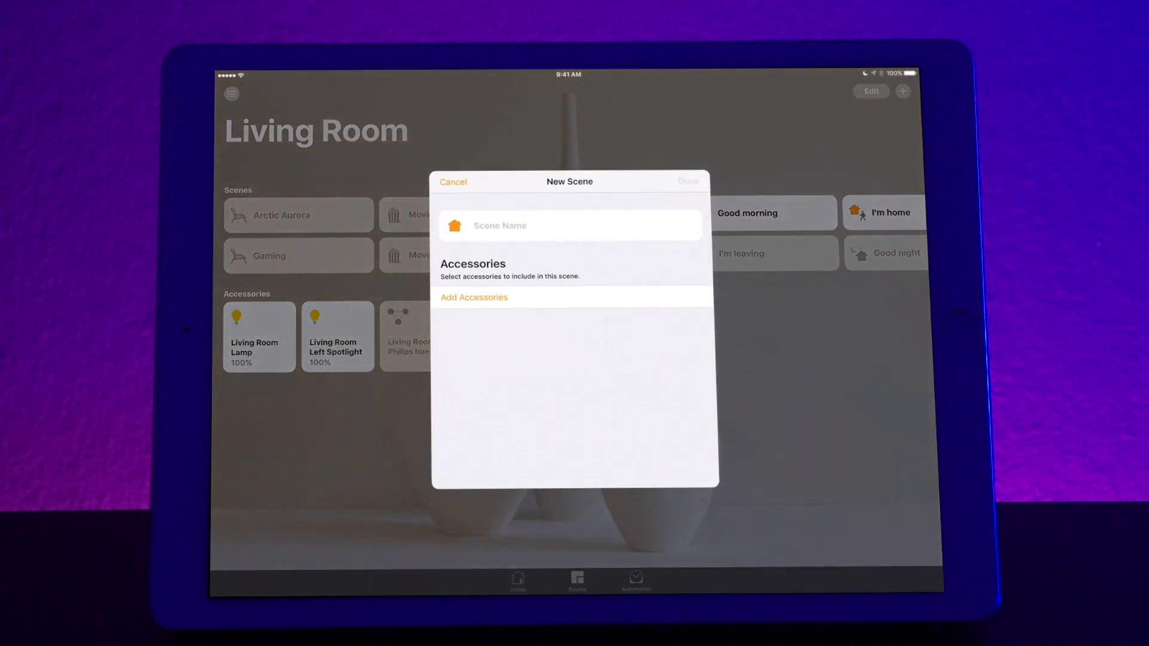
{"action": "left_click", "coordinate": [570, 225]}
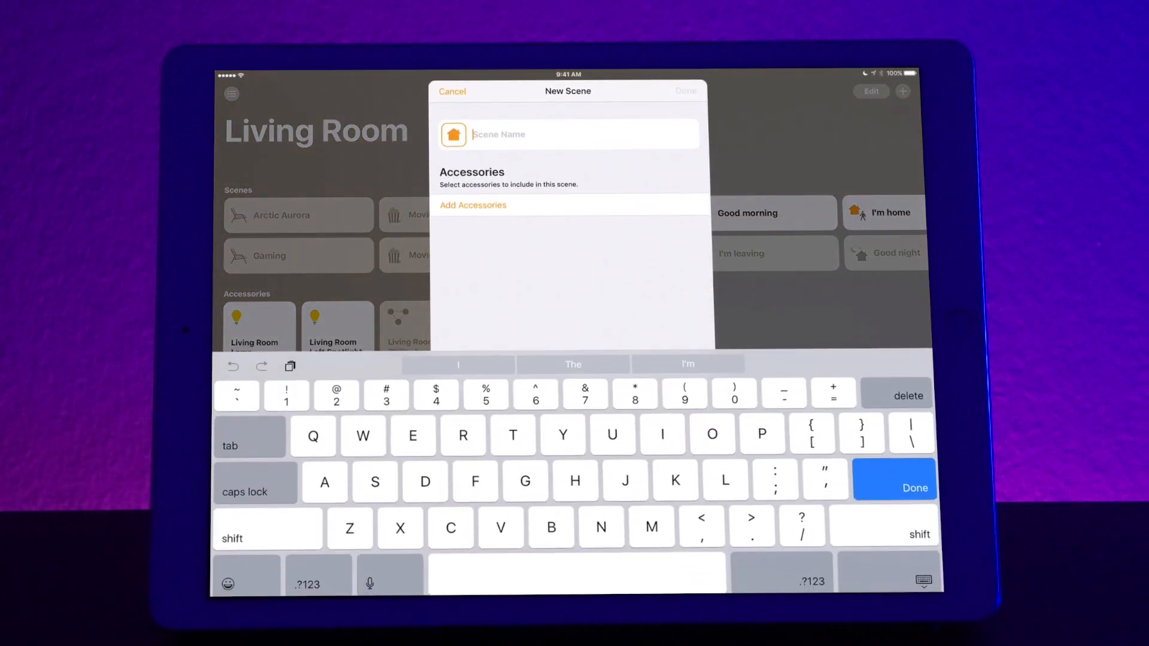
{"action": "type", "text": "Suns"}
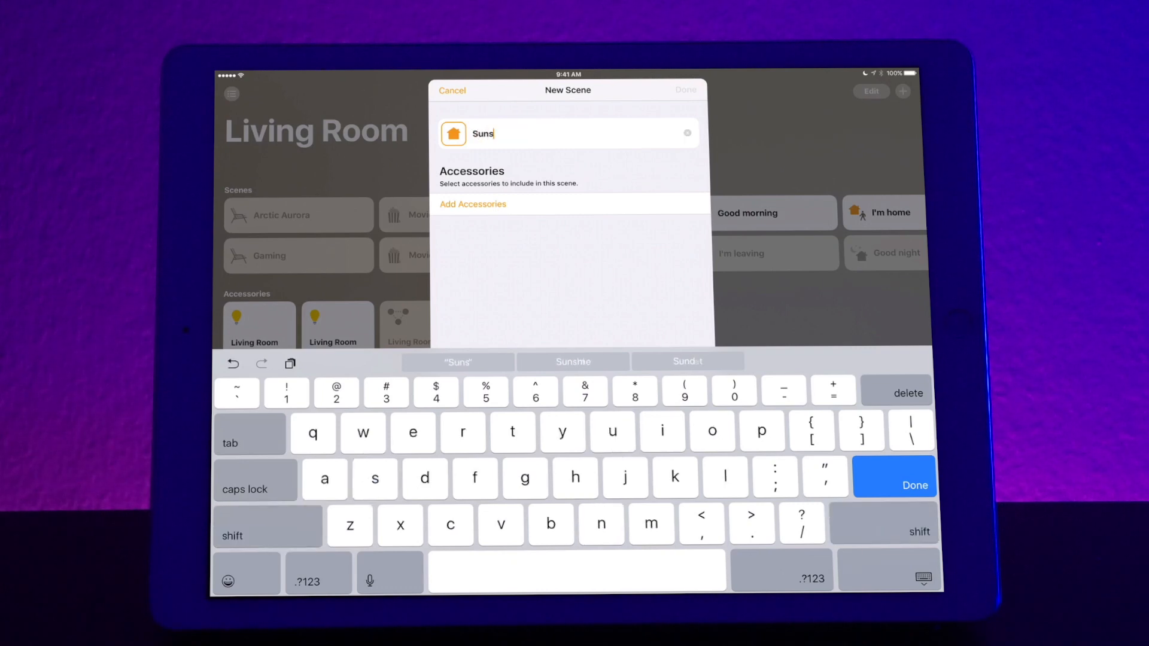
{"action": "type", "text": "et"}
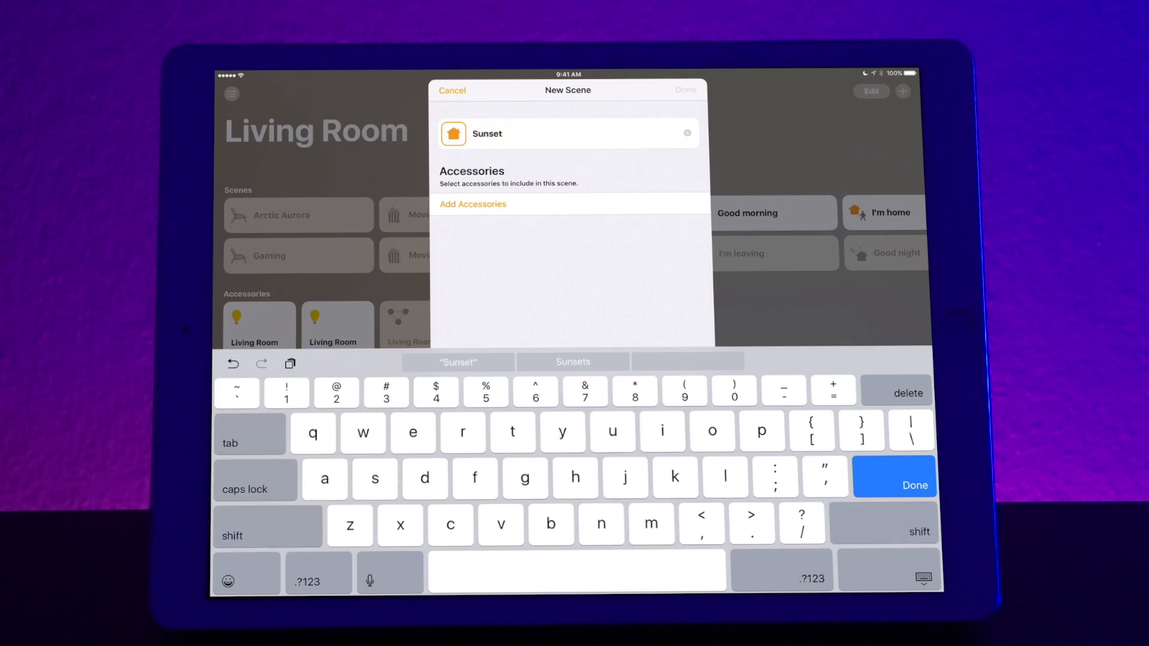
{"action": "left_click", "coordinate": [893, 478]}
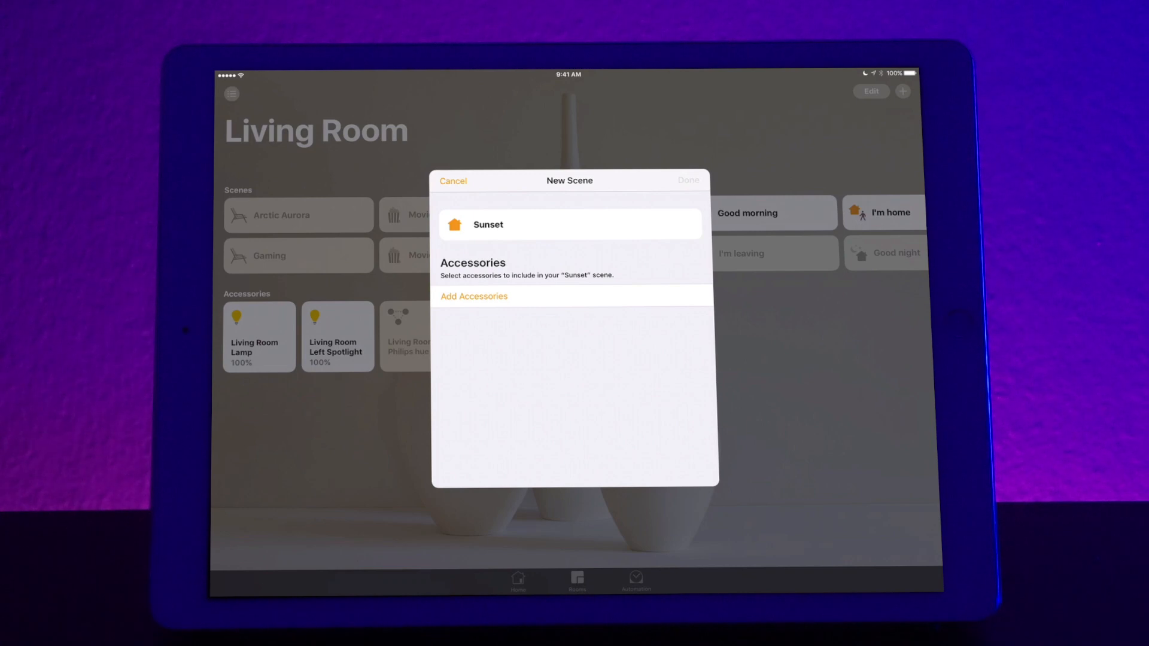
Step: Add all three living room lights — the lamp and both spotlights — to the scene
{"action": "left_click", "coordinate": [473, 296]}
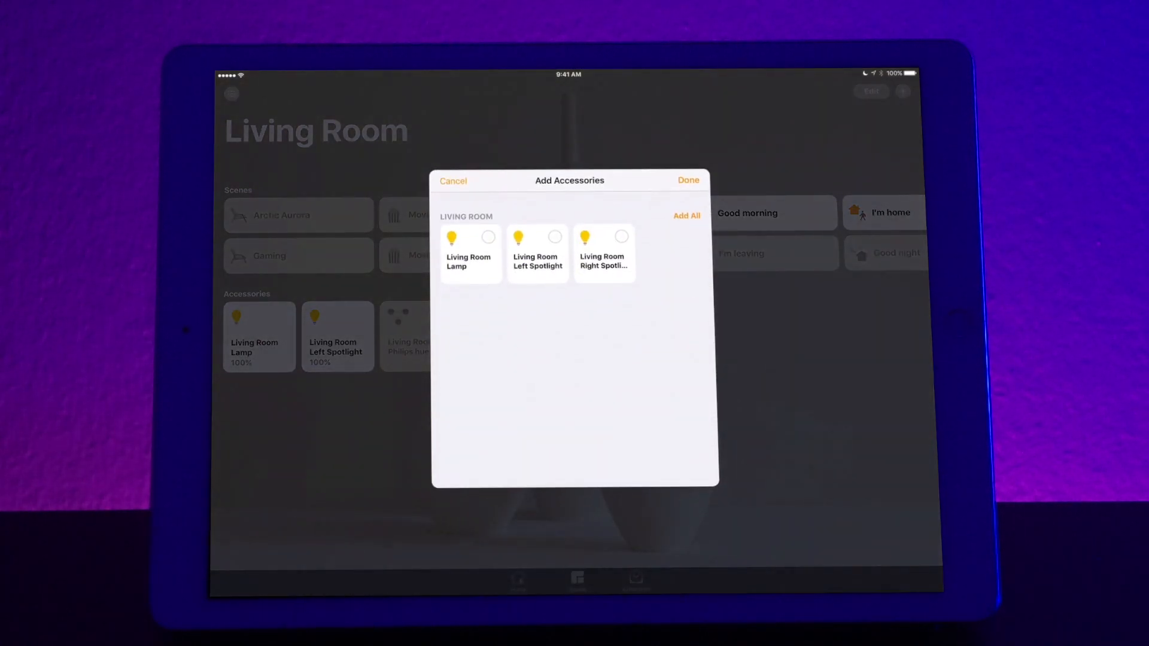
{"action": "left_click", "coordinate": [488, 236]}
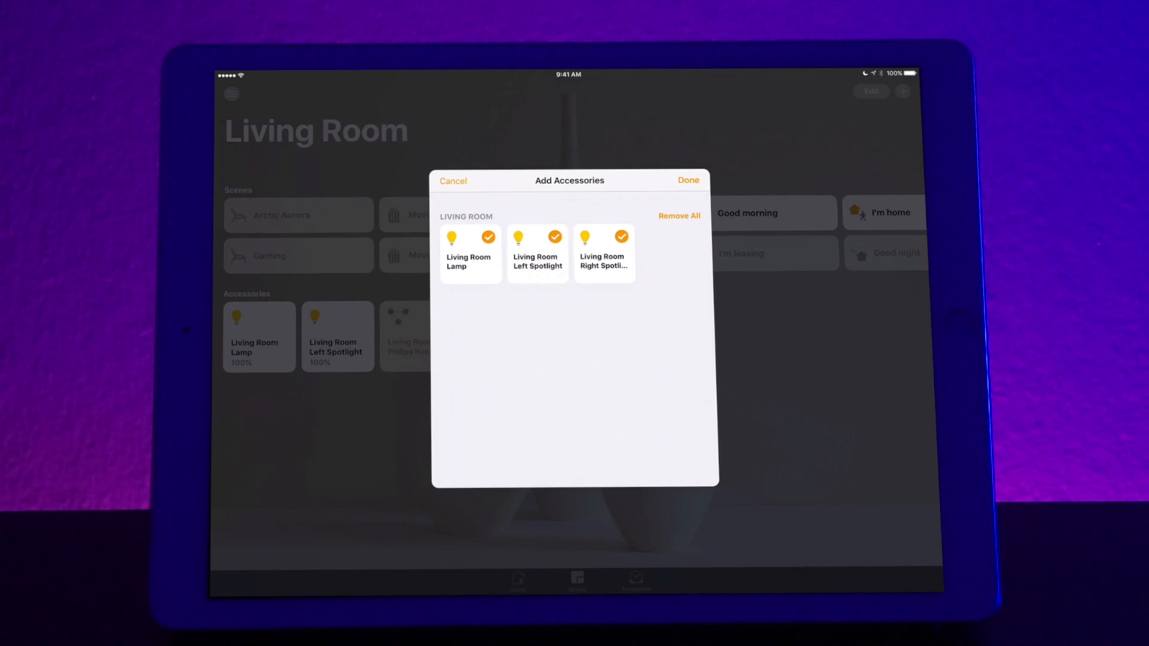
{"action": "left_click", "coordinate": [686, 181]}
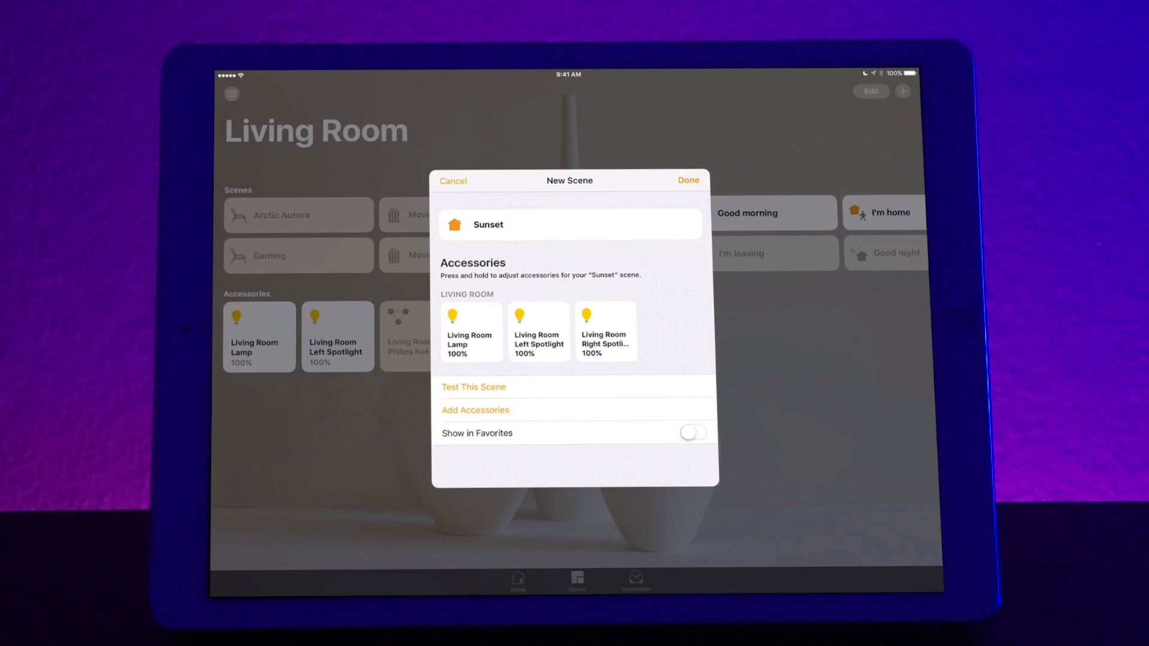
Step: Give one of the Sunset scene lights an orange hue from the colour wheel
{"action": "left_click", "coordinate": [471, 331]}
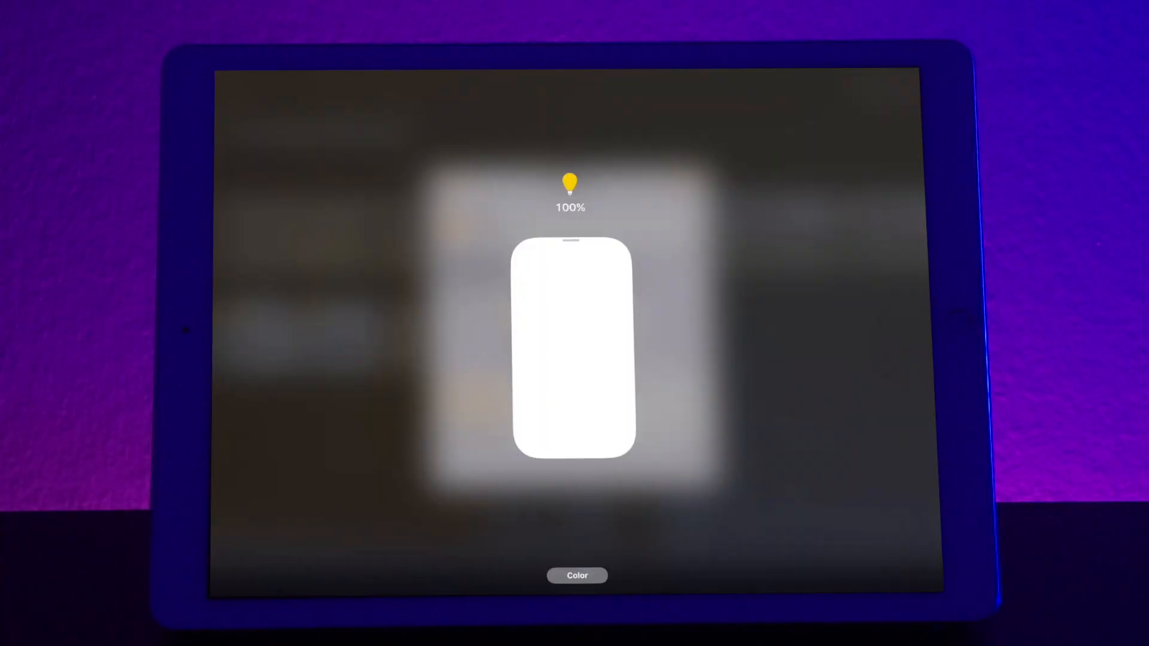
{"action": "left_click", "coordinate": [577, 576]}
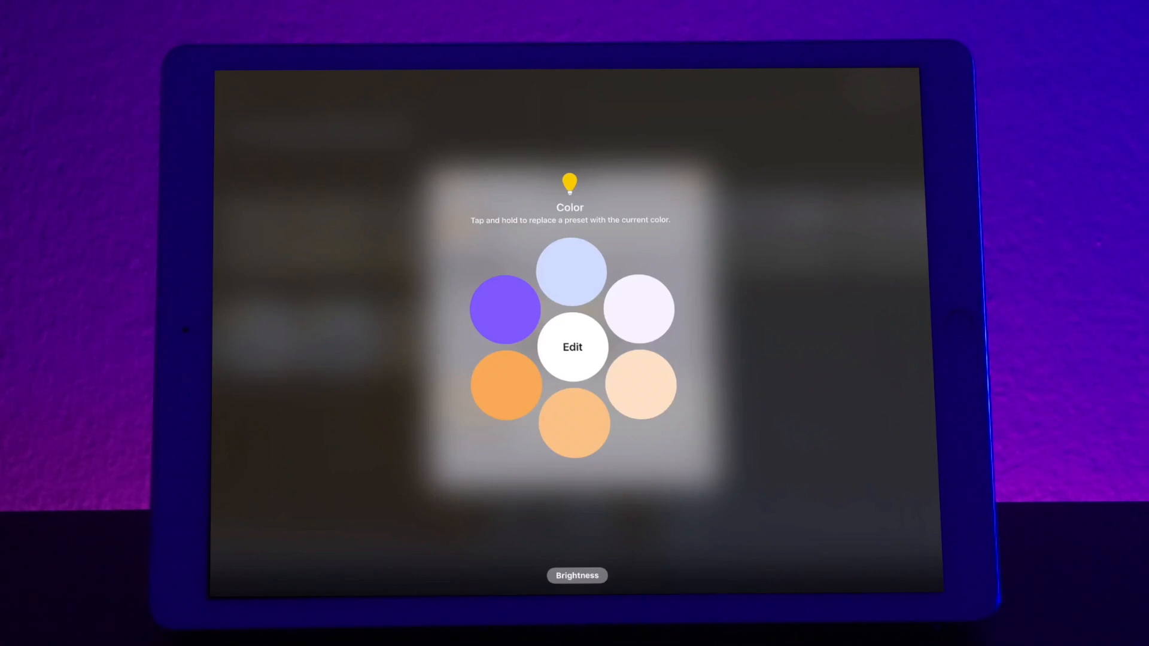
{"action": "left_click", "coordinate": [572, 347]}
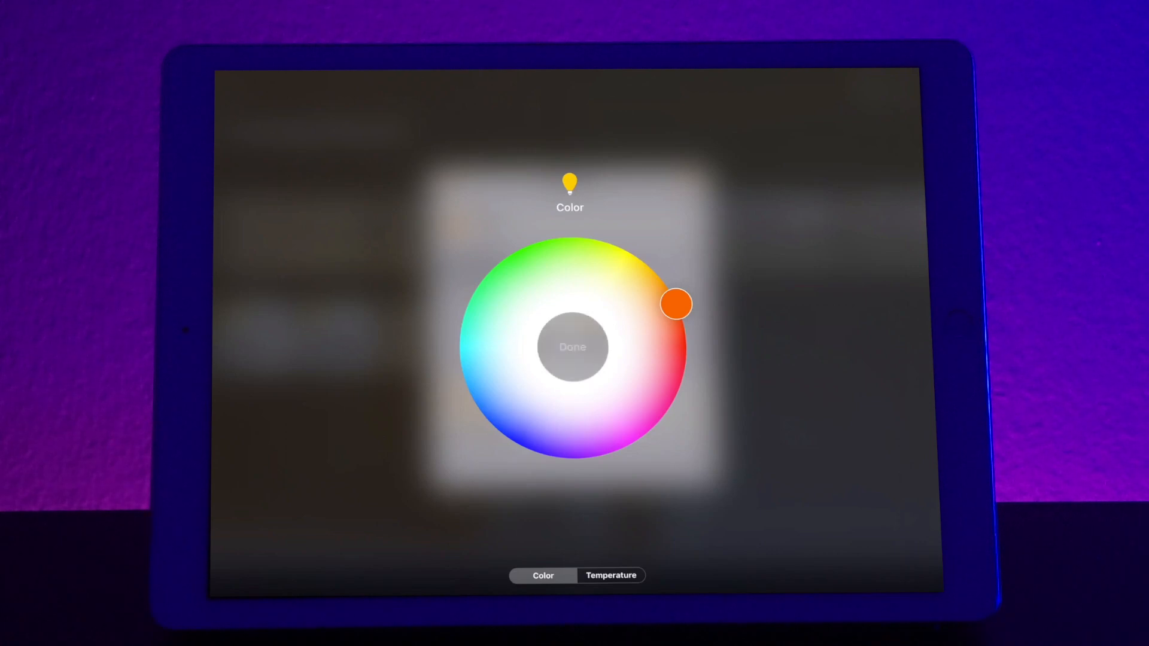
{"action": "left_click", "coordinate": [572, 347]}
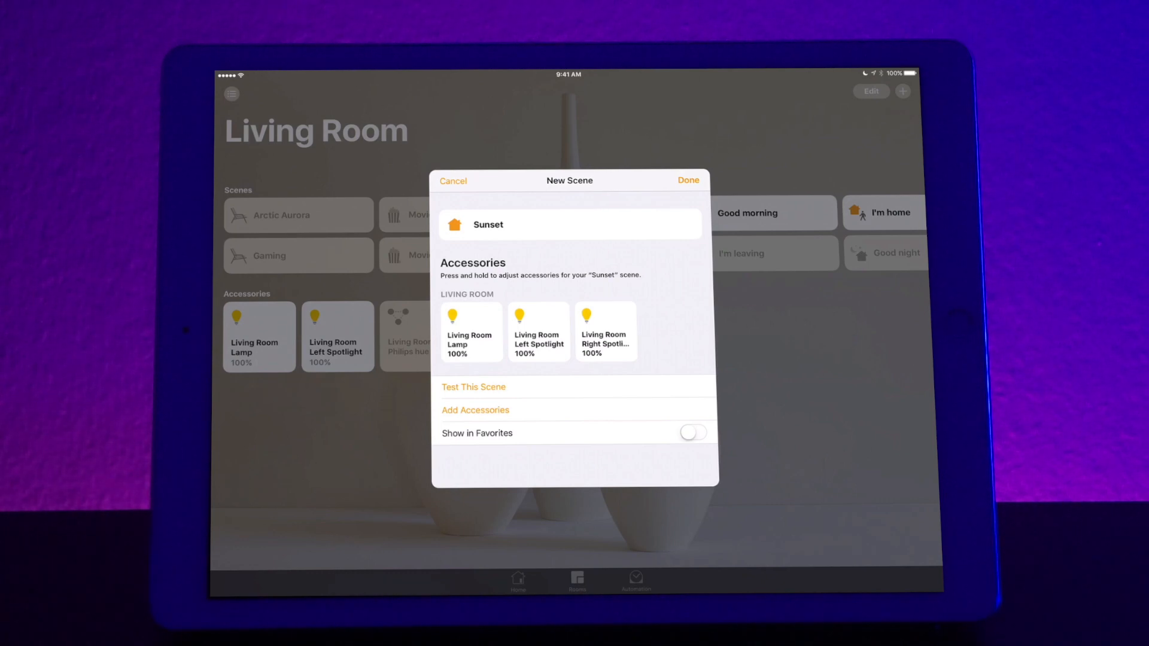
Step: Give a second Sunset scene light a blue hue from the colour wheel
{"action": "left_click", "coordinate": [470, 331]}
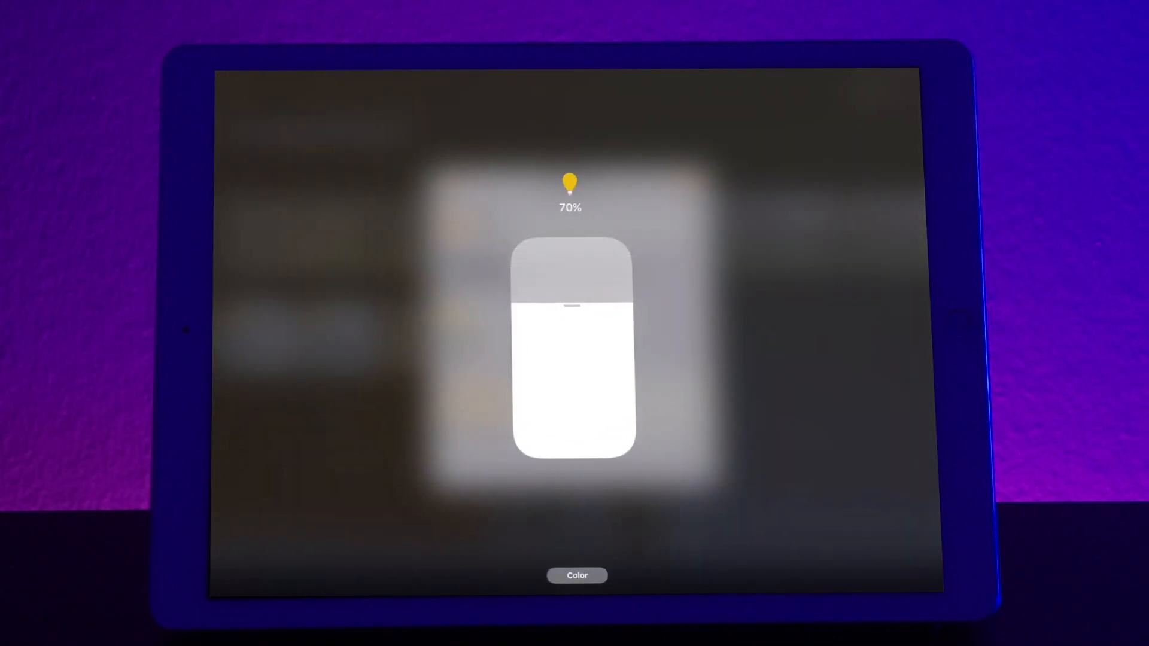
{"action": "left_click", "coordinate": [577, 576]}
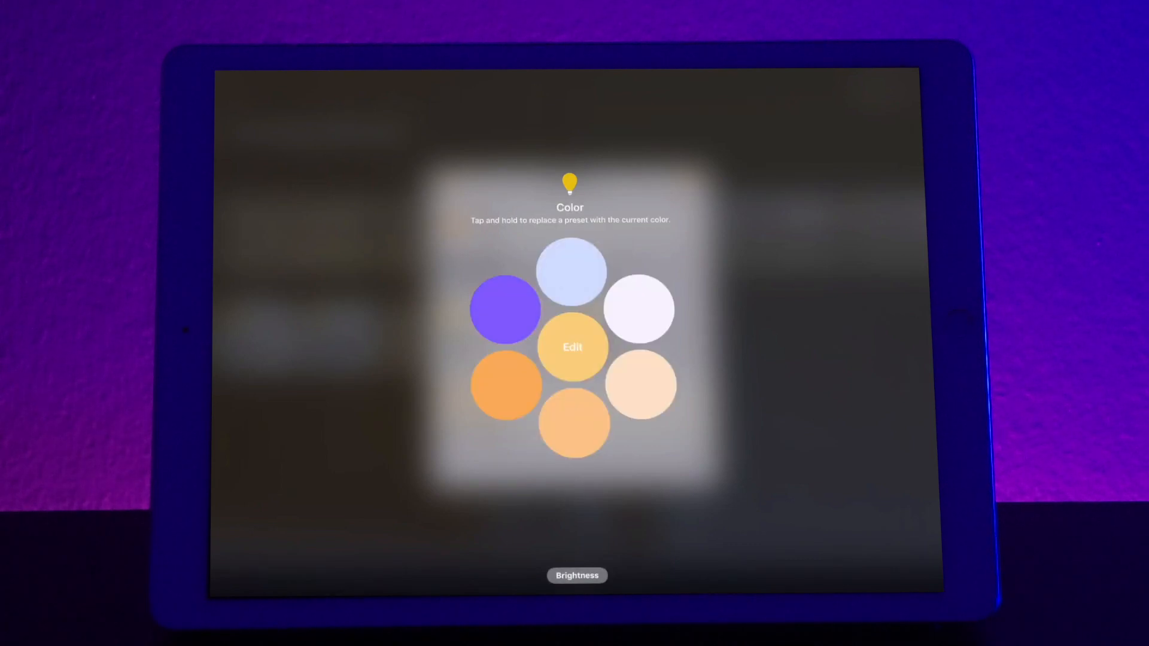
{"action": "left_click", "coordinate": [572, 347]}
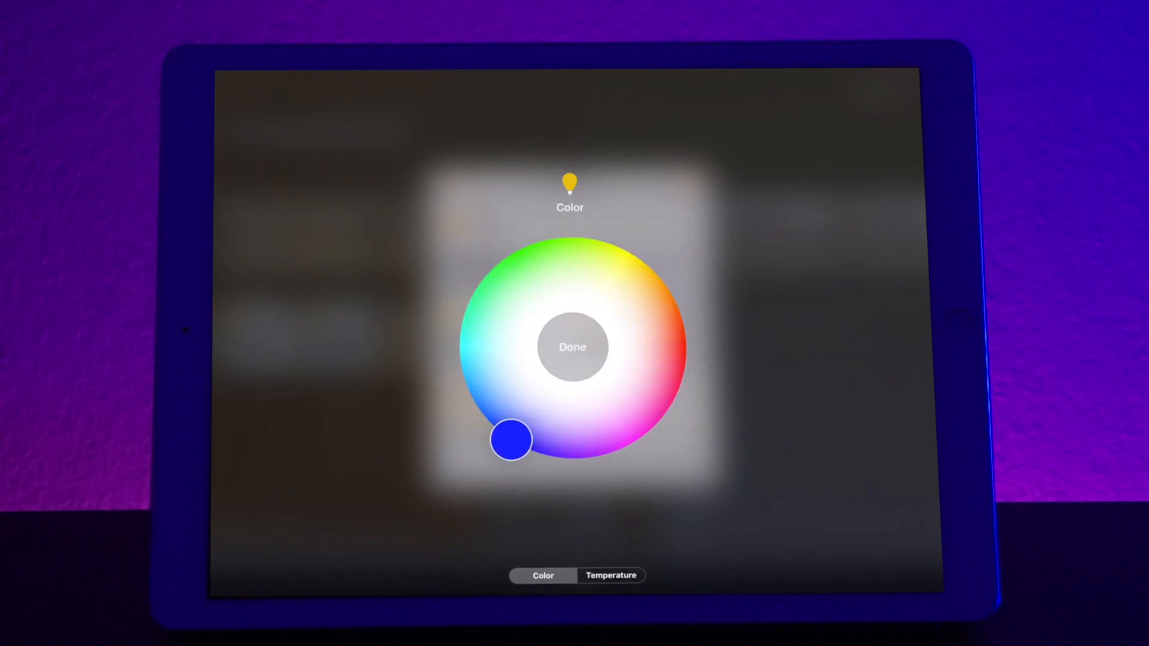
{"action": "left_click", "coordinate": [570, 347]}
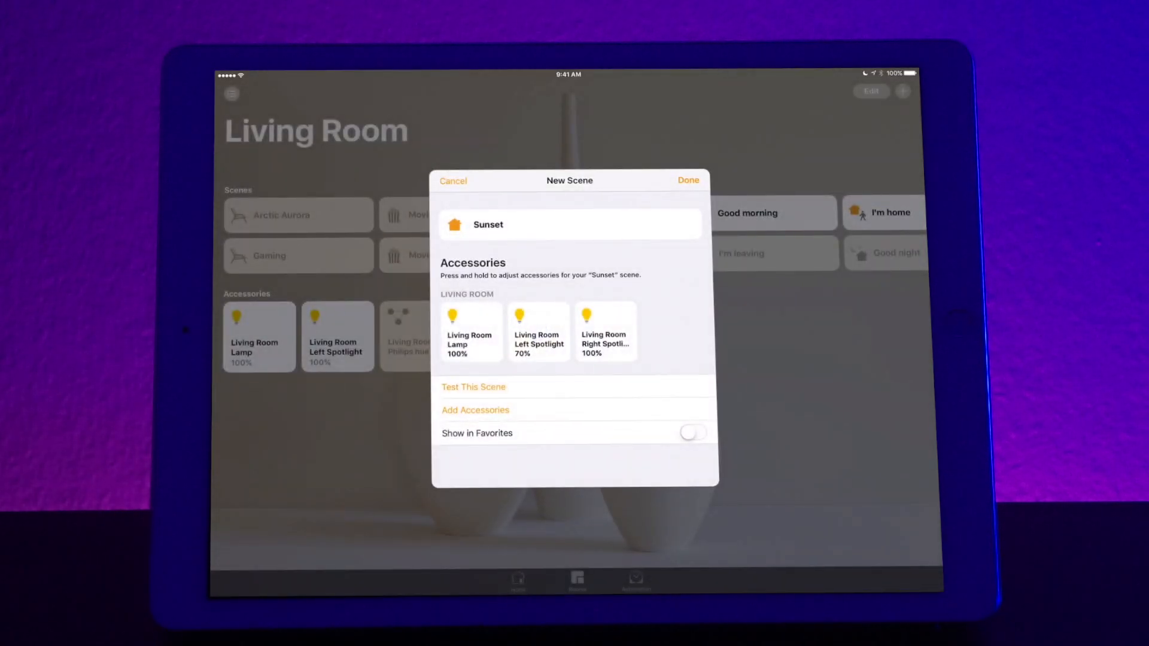
Step: Give the third Sunset scene light a red hue from the colour wheel
{"action": "left_click", "coordinate": [603, 332]}
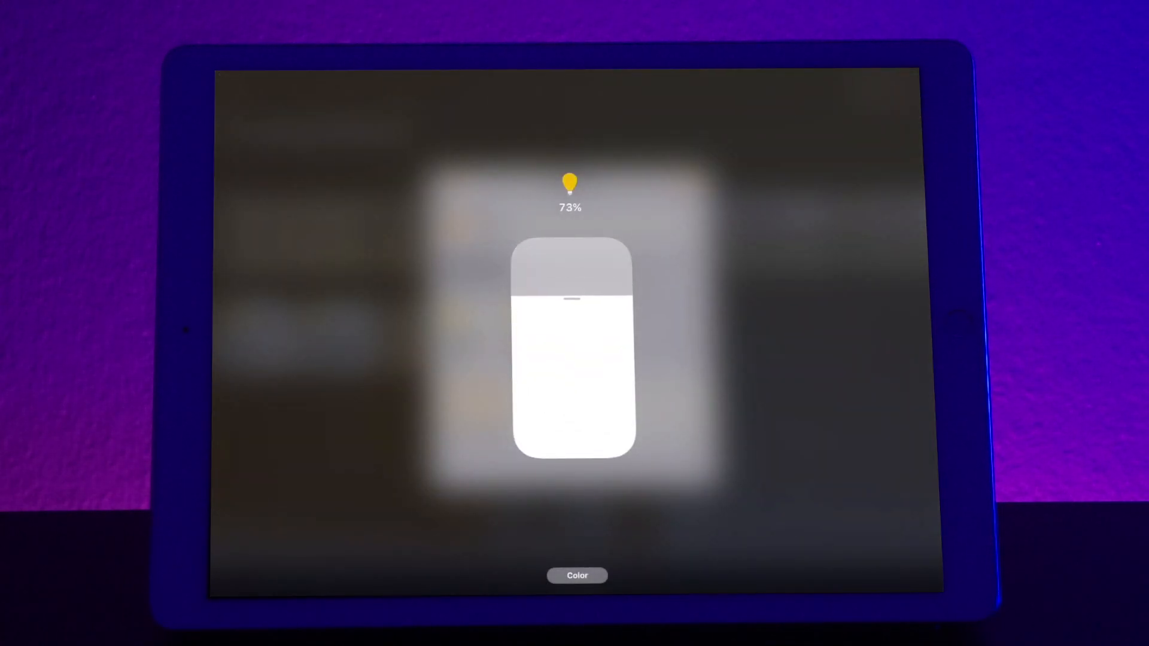
{"action": "left_click", "coordinate": [577, 576]}
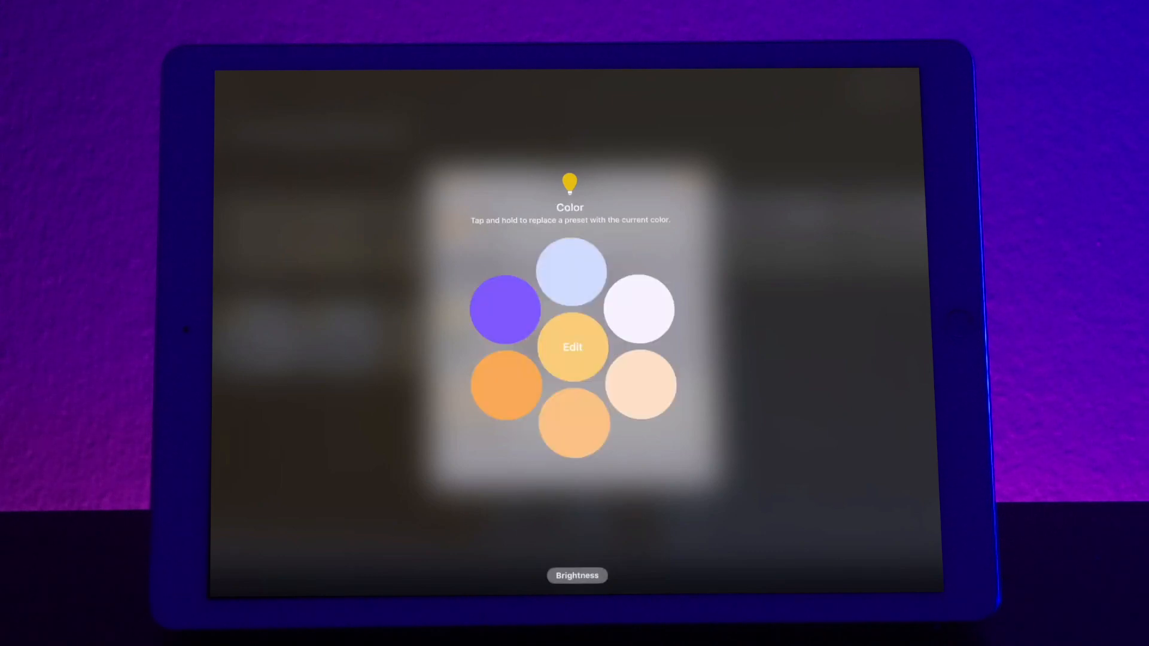
{"action": "left_click", "coordinate": [572, 347]}
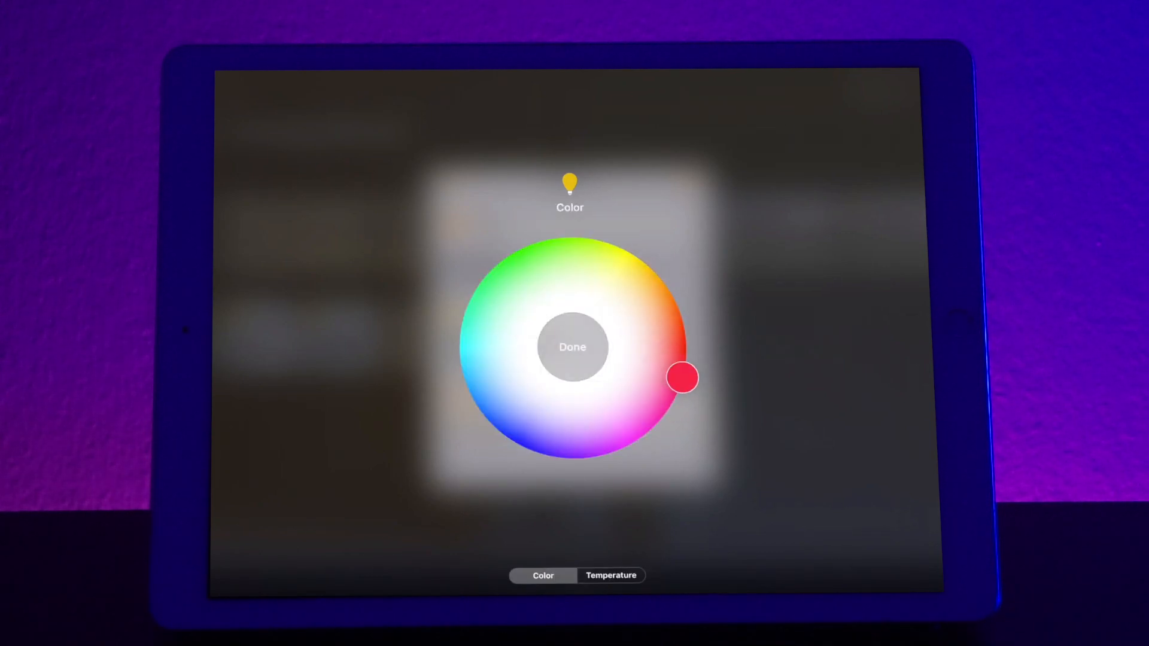
{"action": "left_click", "coordinate": [571, 347]}
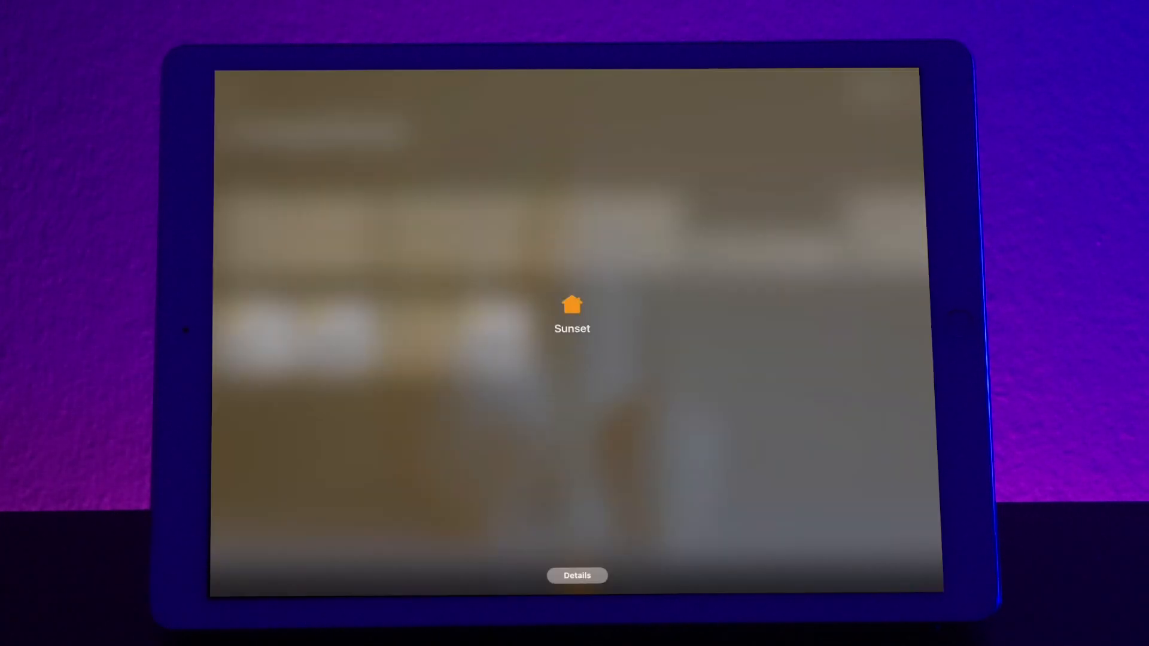
Step: Dismiss the saved Sunset scene preview and go to the automations list
{"action": "left_click", "coordinate": [572, 303]}
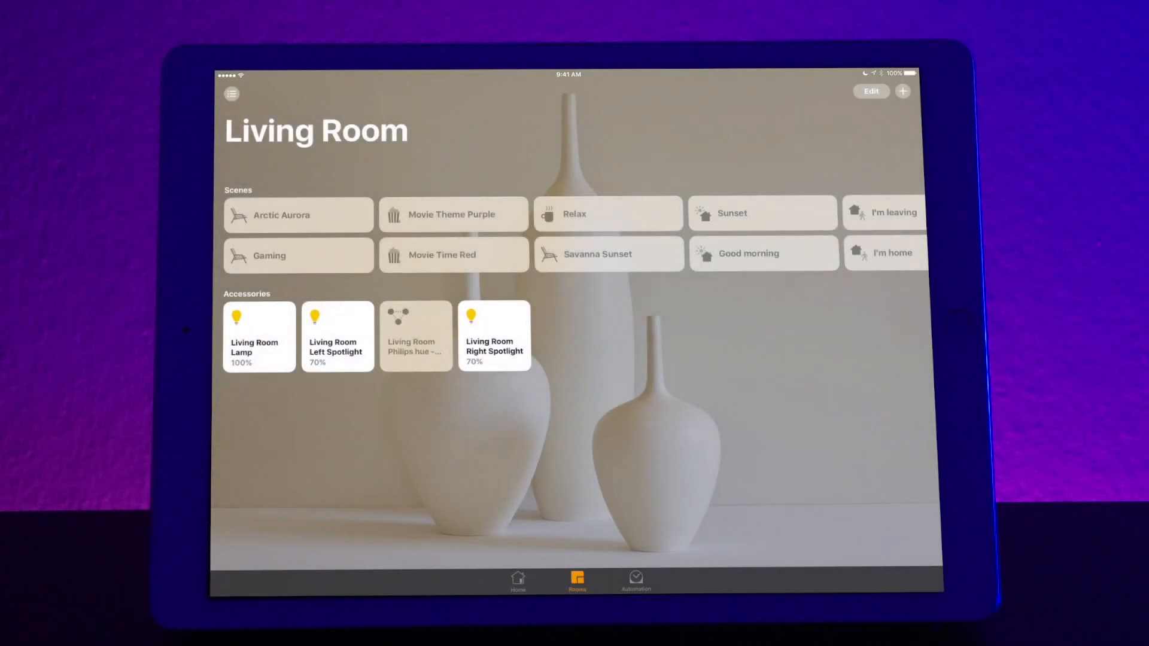
{"action": "left_click", "coordinate": [636, 579]}
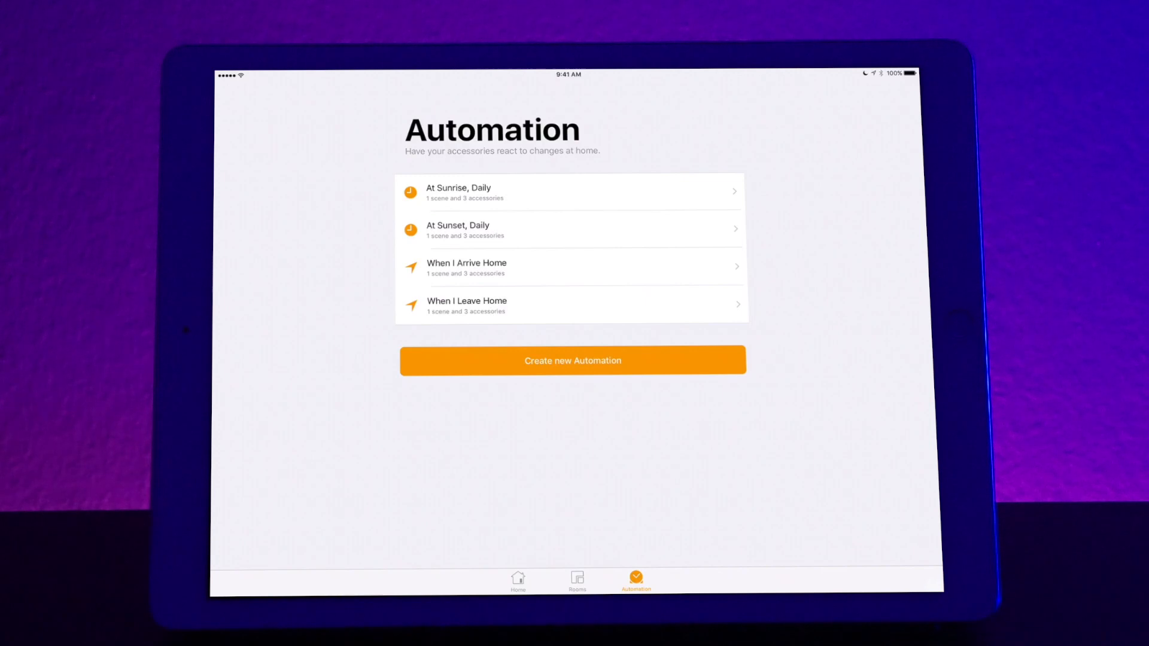
Step: Create a When I Arrive Home automation setting all three living room lights and the Arctic Aurora scene
{"action": "left_click", "coordinate": [572, 360]}
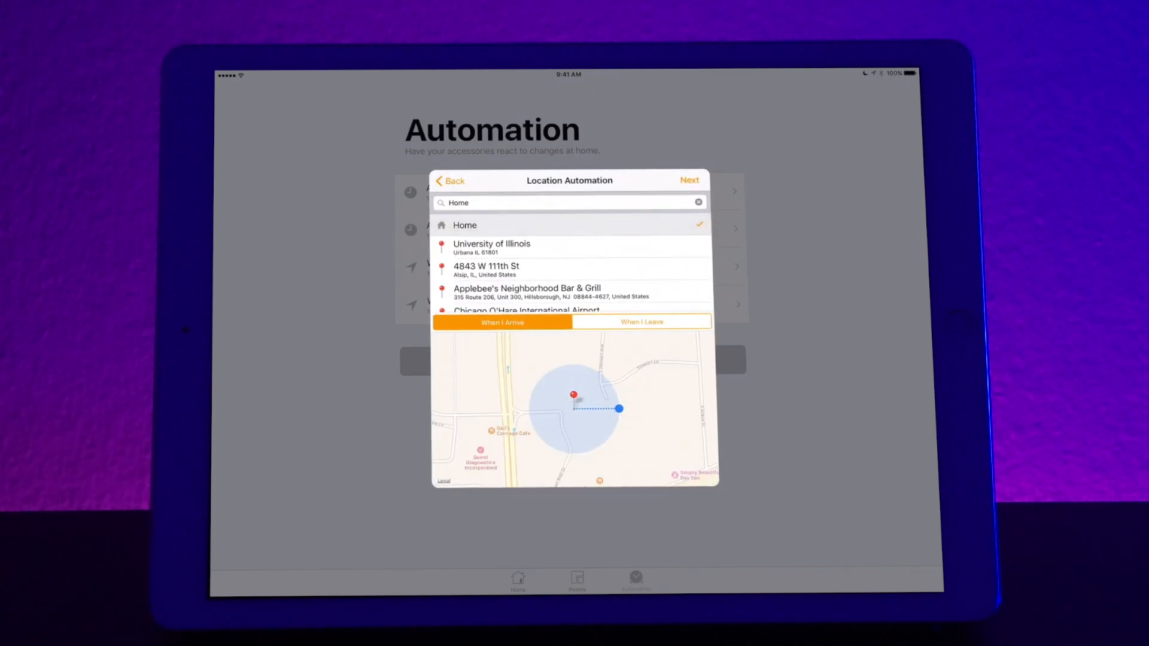
{"action": "left_click", "coordinate": [686, 180]}
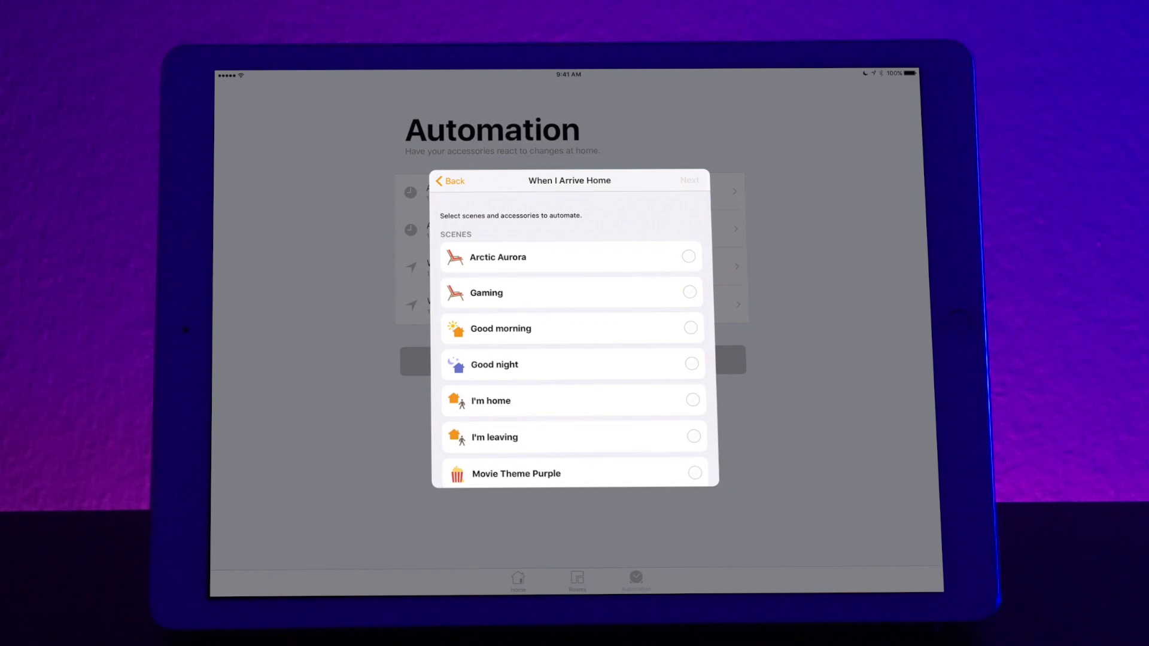
{"action": "scroll", "scroll_direction": "down", "scroll_amount": 3}
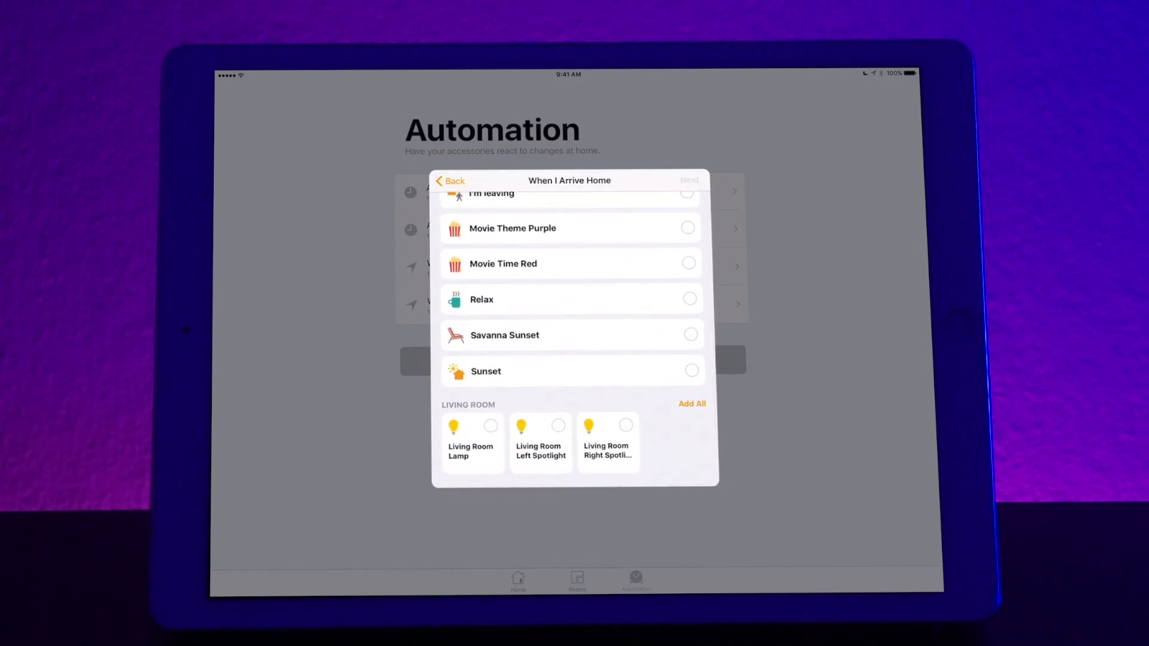
{"action": "left_click", "coordinate": [690, 403]}
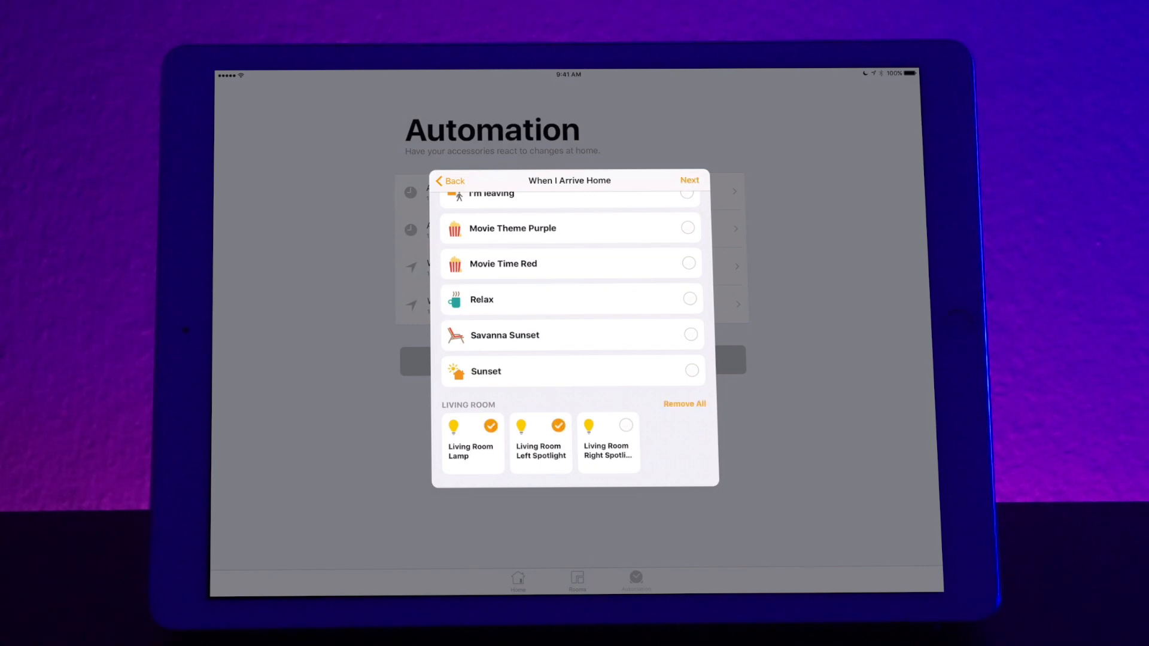
{"action": "scroll", "scroll_direction": "up", "scroll_amount": 3}
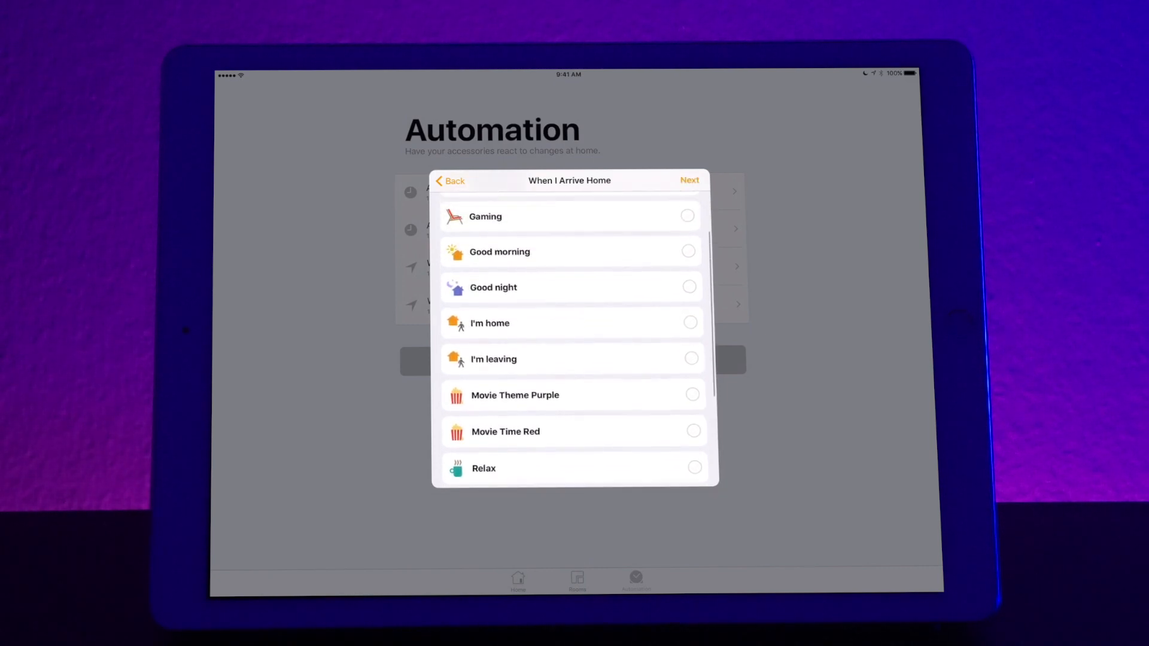
{"action": "scroll", "scroll_direction": "down", "scroll_amount": 3}
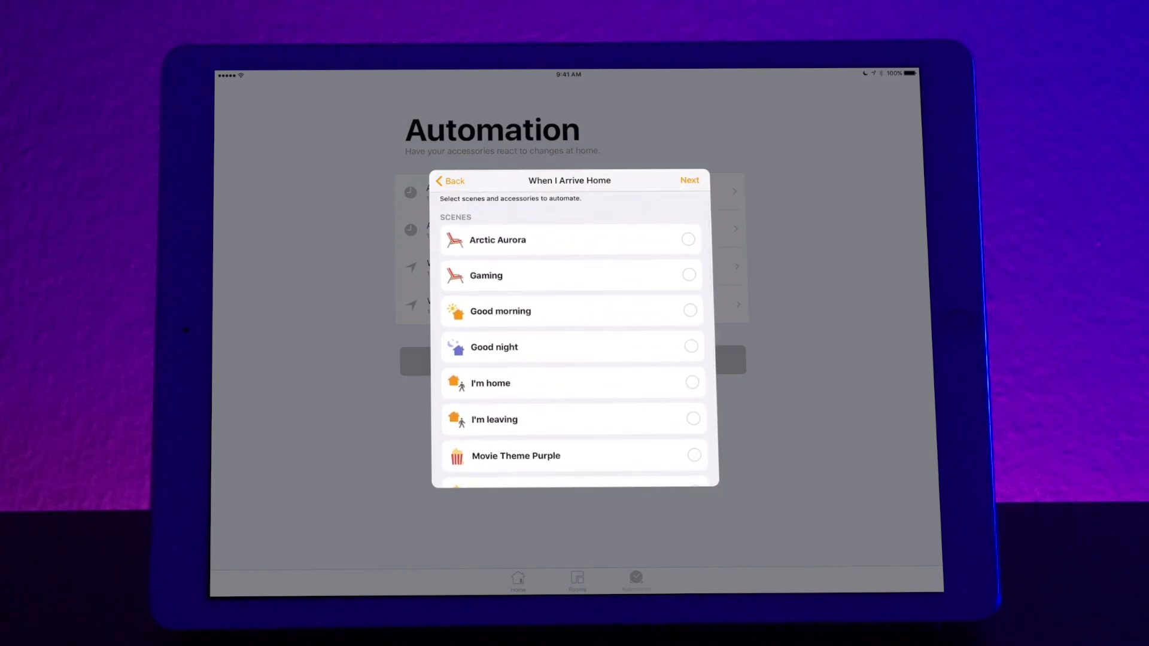
{"action": "left_click", "coordinate": [687, 239]}
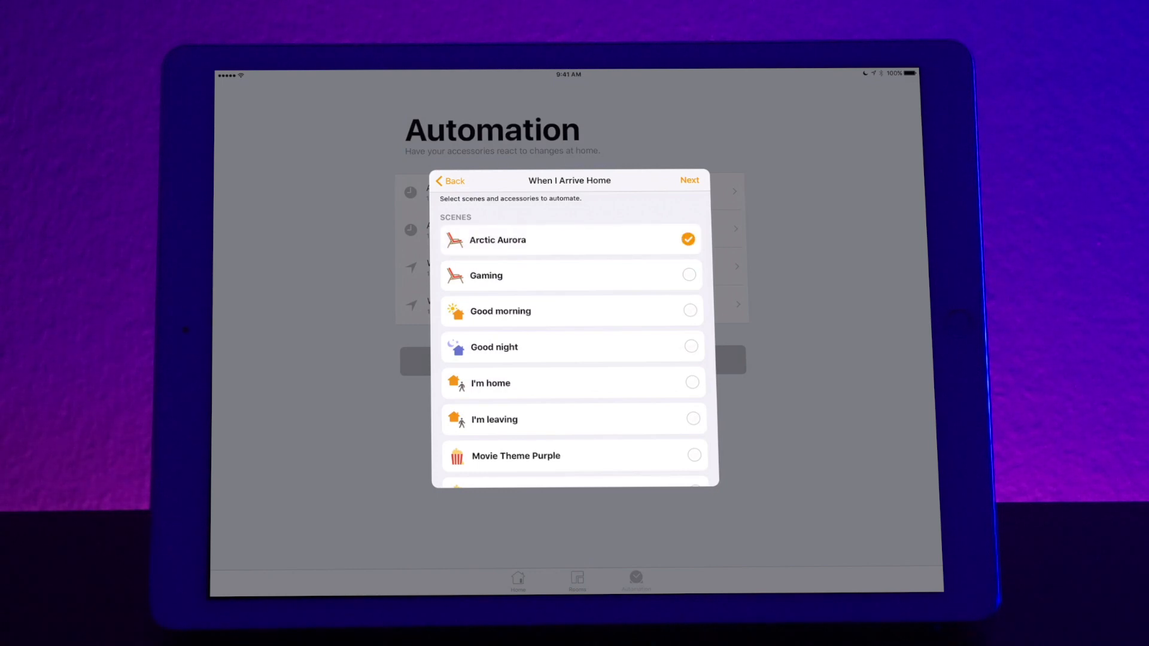
{"action": "left_click", "coordinate": [688, 180]}
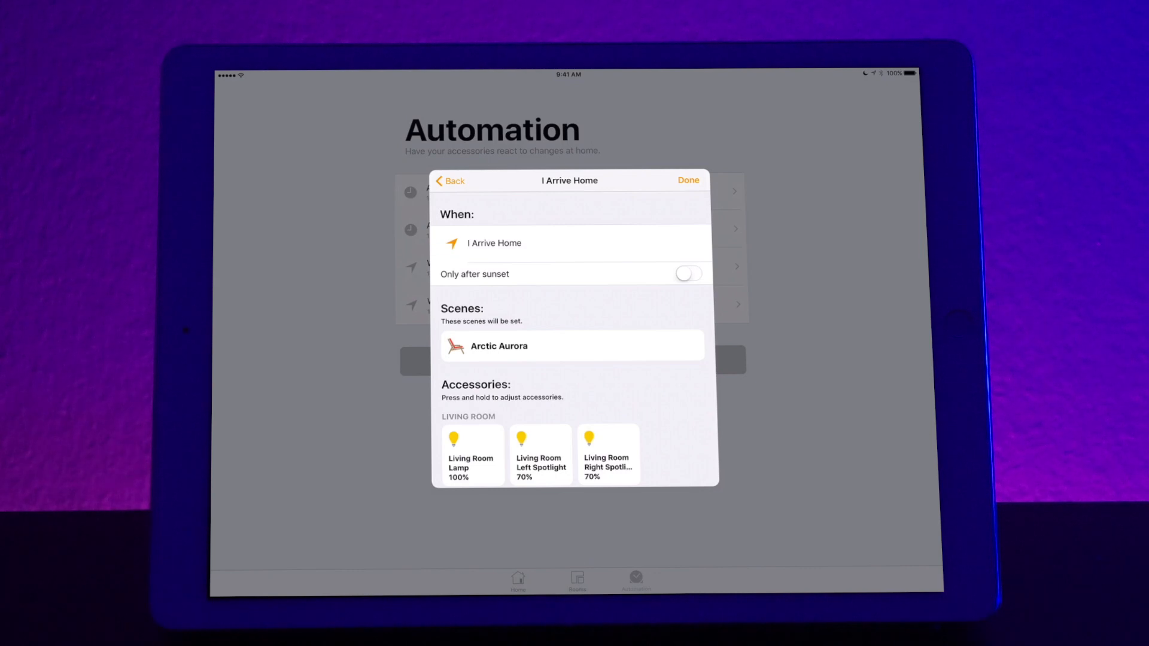
Step: Restrict the arrive-home automation to only after sunset and save it
{"action": "left_click", "coordinate": [687, 272]}
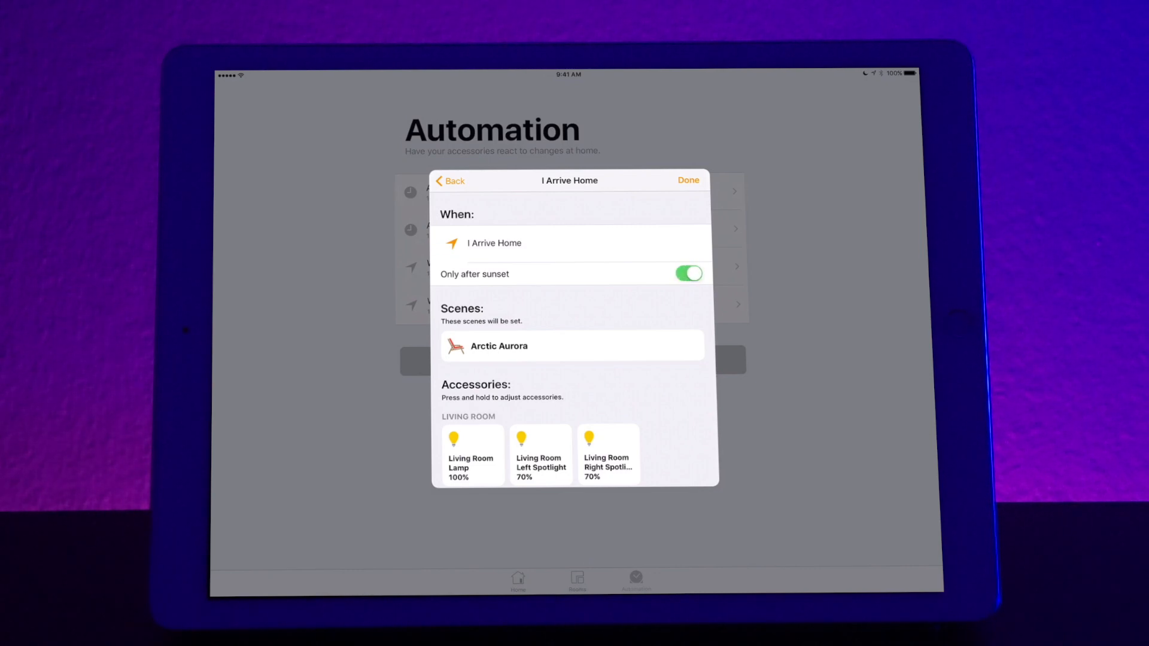
{"action": "left_click", "coordinate": [687, 180]}
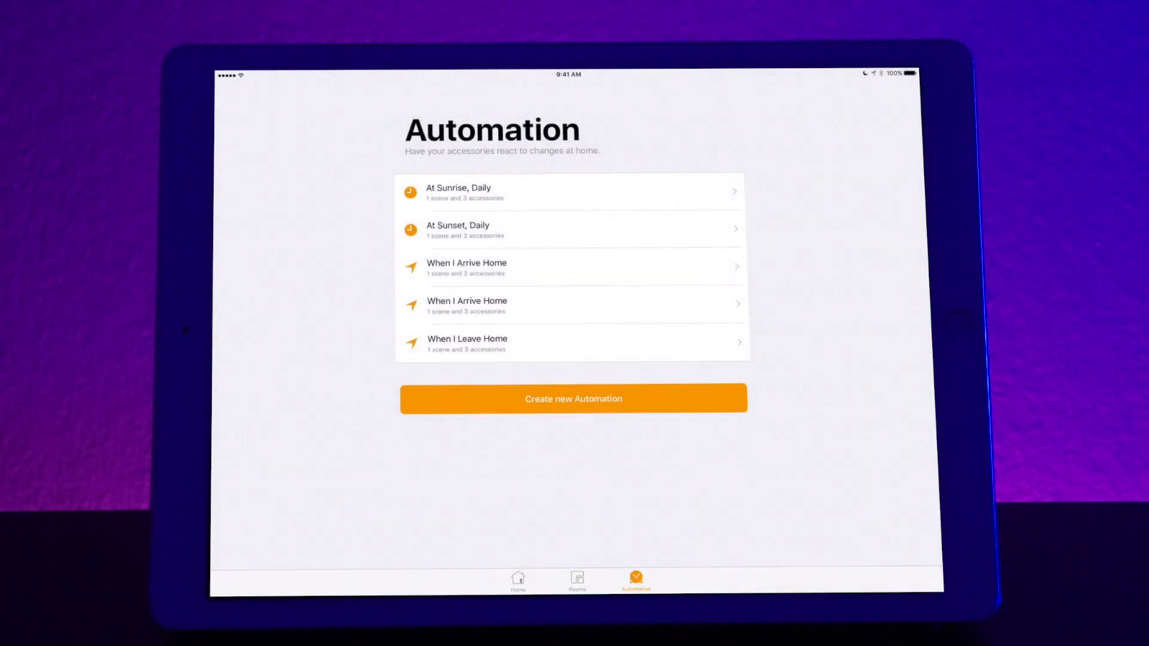
Step: Create and save a daily 5:30 AM automation that runs the Good morning scene
{"action": "left_click", "coordinate": [573, 397]}
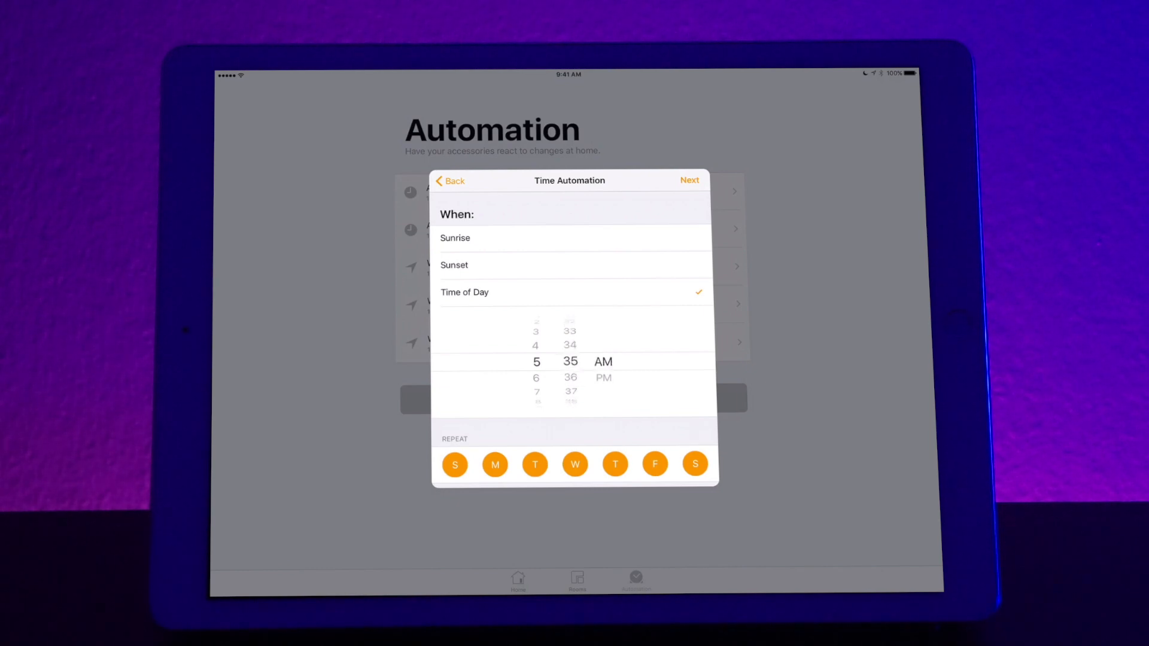
{"action": "left_click", "coordinate": [688, 181]}
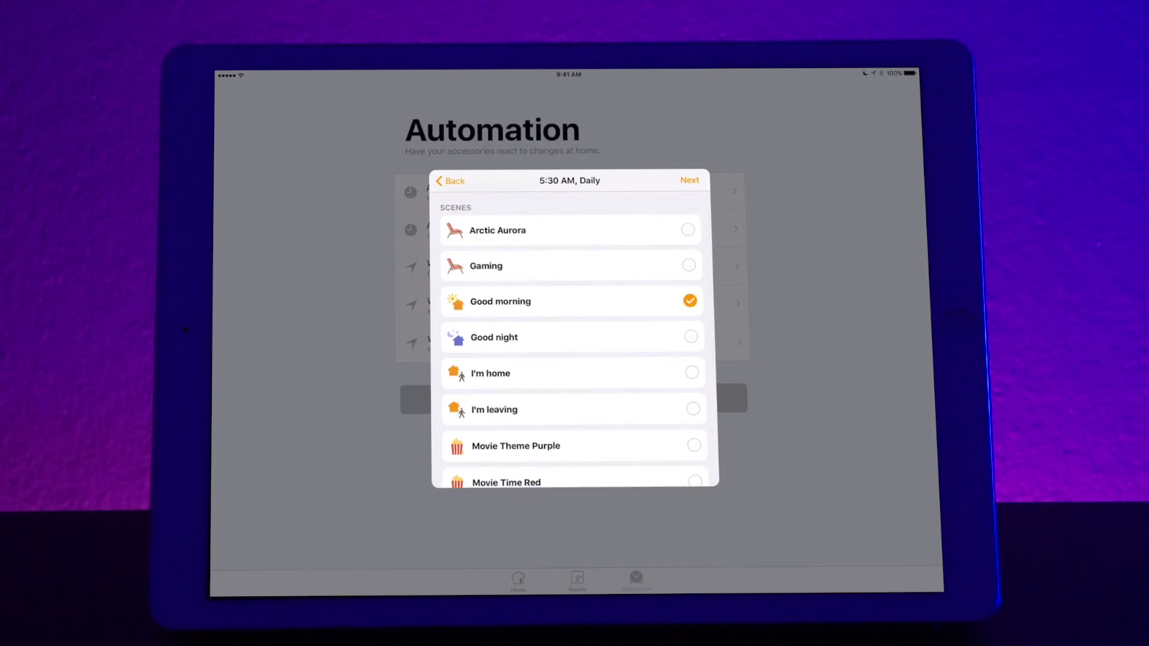
{"action": "left_click", "coordinate": [688, 181]}
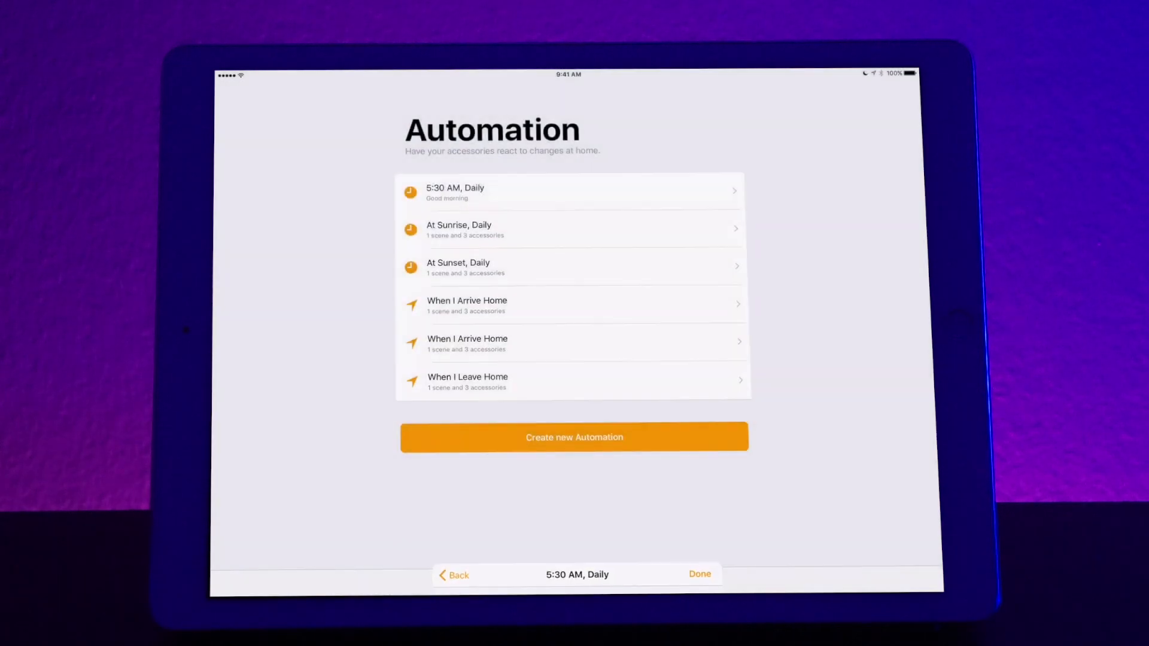